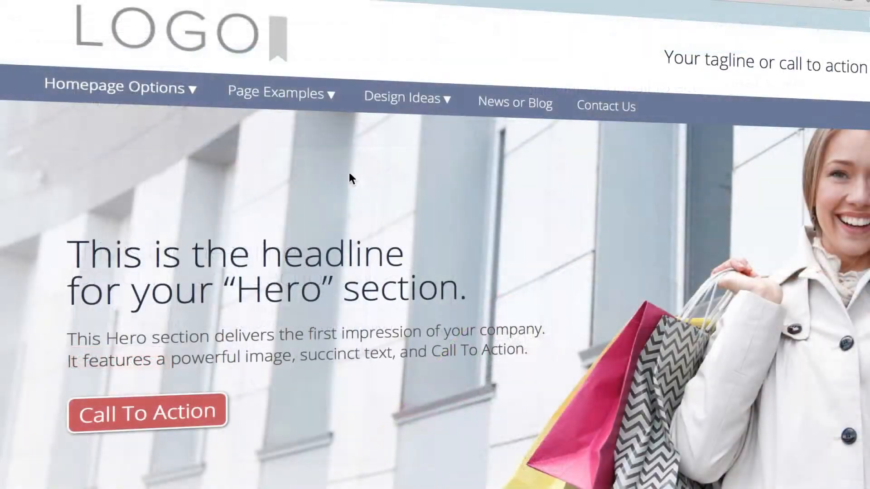
Open the About Us example page from the Page Examples menu and scroll it
left_click(277, 93)
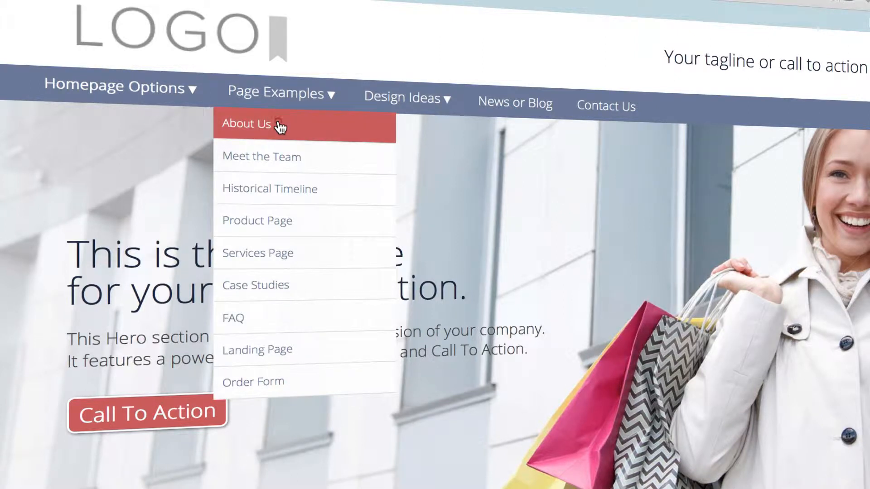
left_click(245, 124)
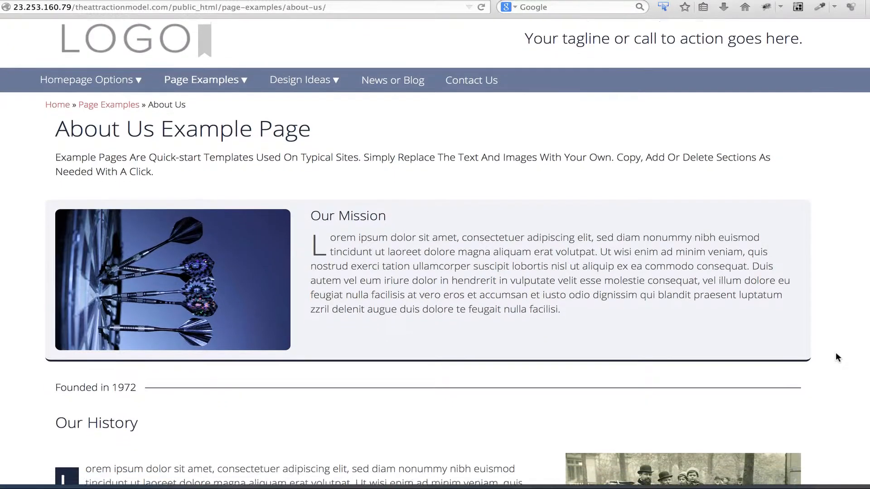
scroll("down", 3)
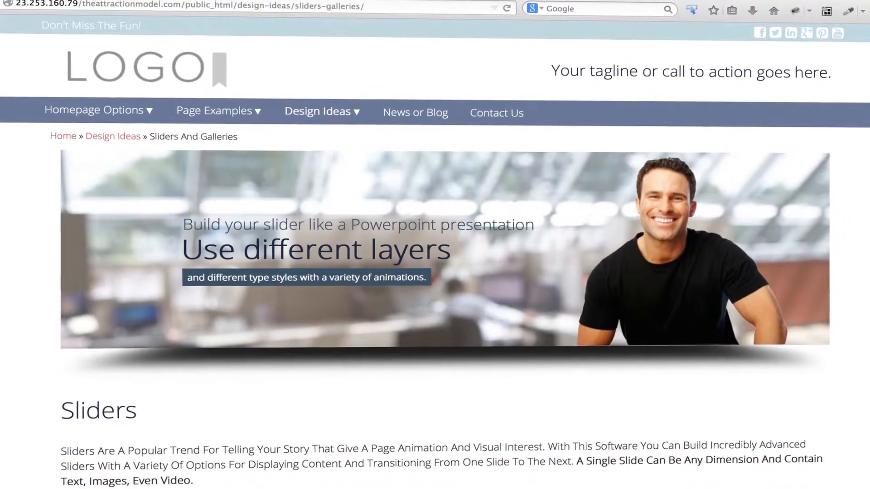
Browse the Design Ideas sliders and galleries page, scrolling through it
left_click(197, 112)
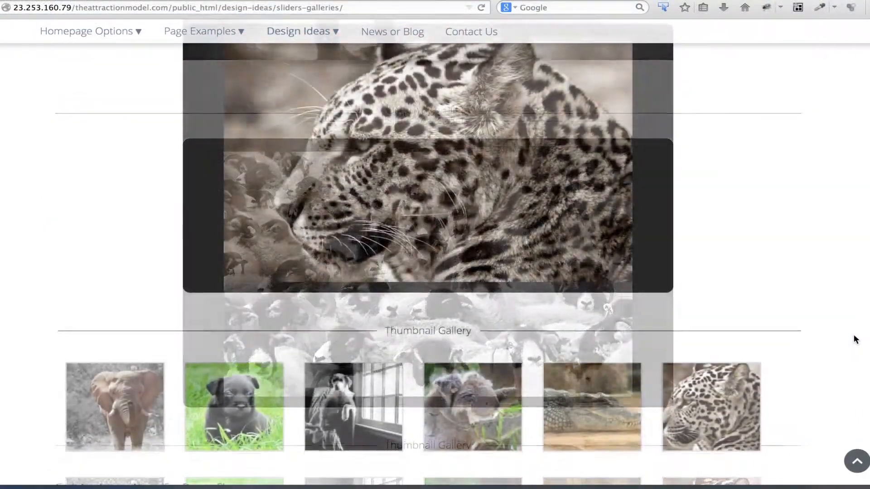
scroll("down", 3)
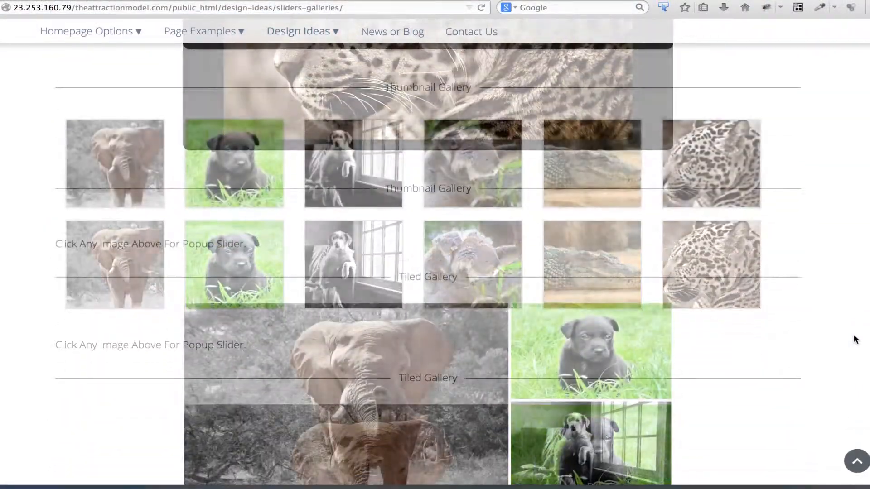
scroll("down", 3)
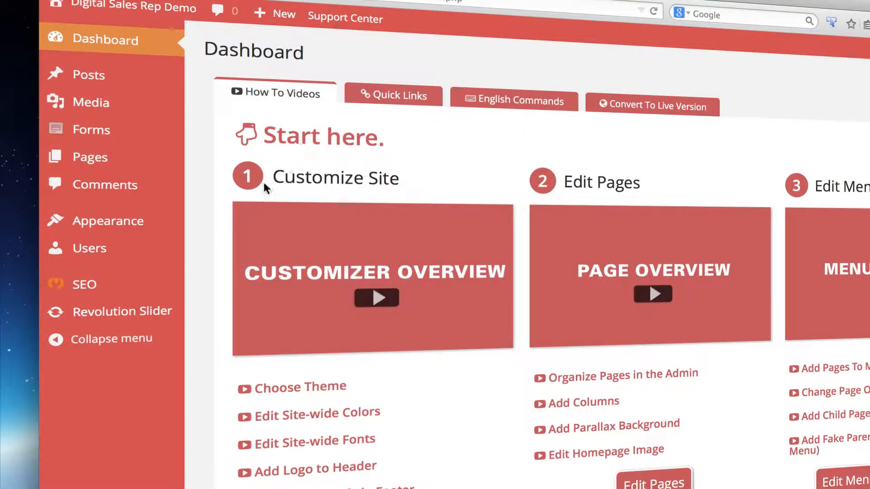
mouse_move(191, 226)
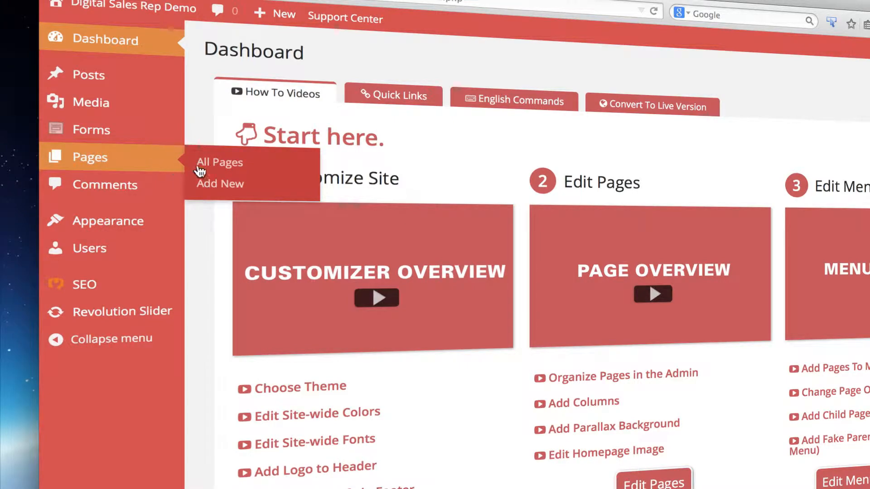
Edit the About Us page from the Pages > All Pages list
left_click(220, 162)
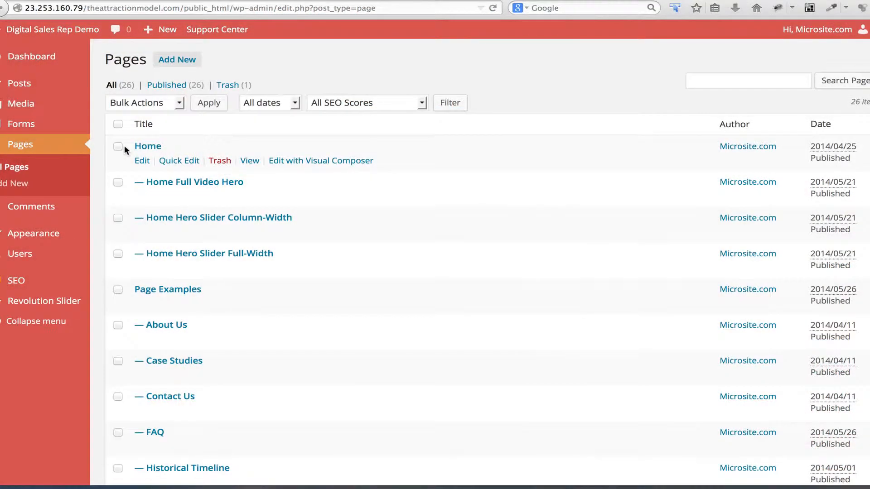
mouse_move(100, 248)
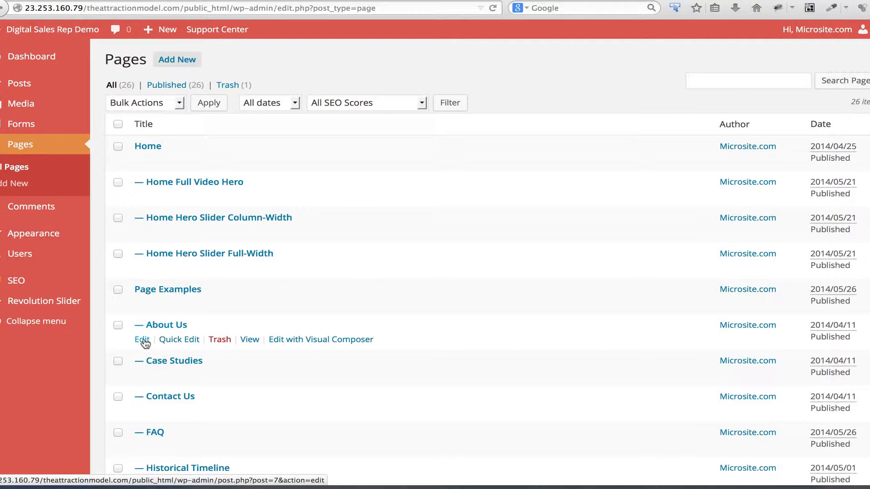
left_click(141, 340)
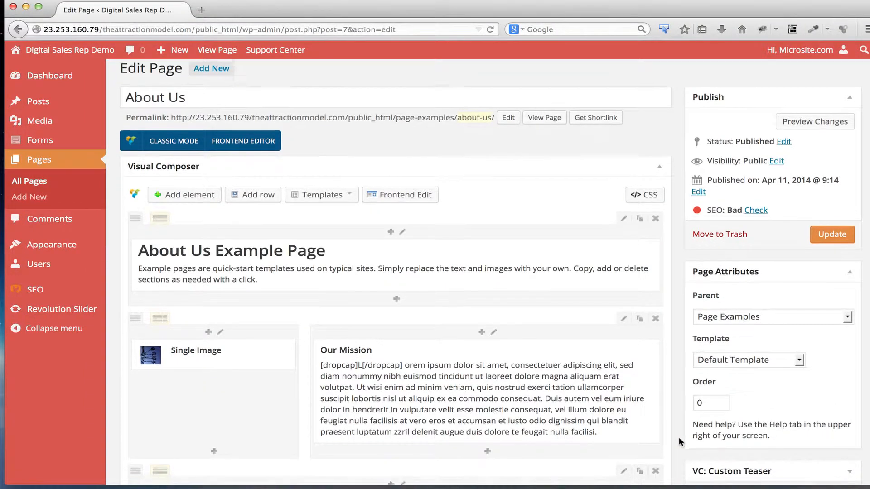
scroll("down", 3)
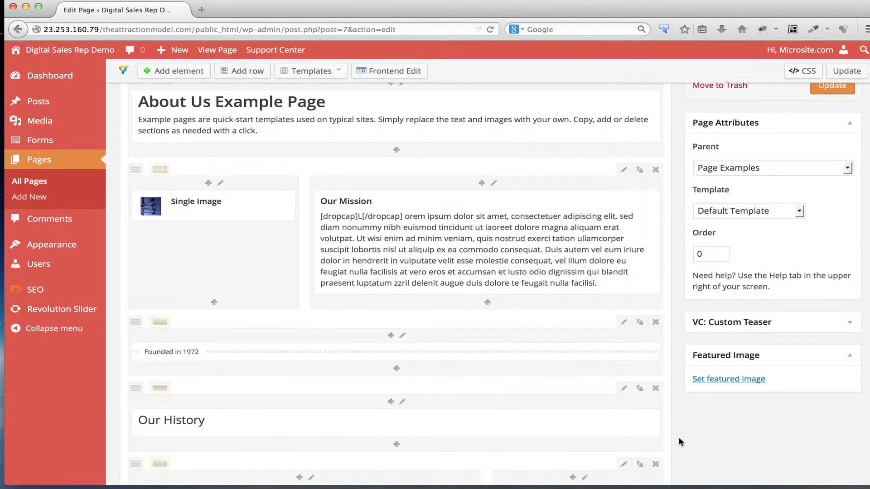
scroll("down", 3)
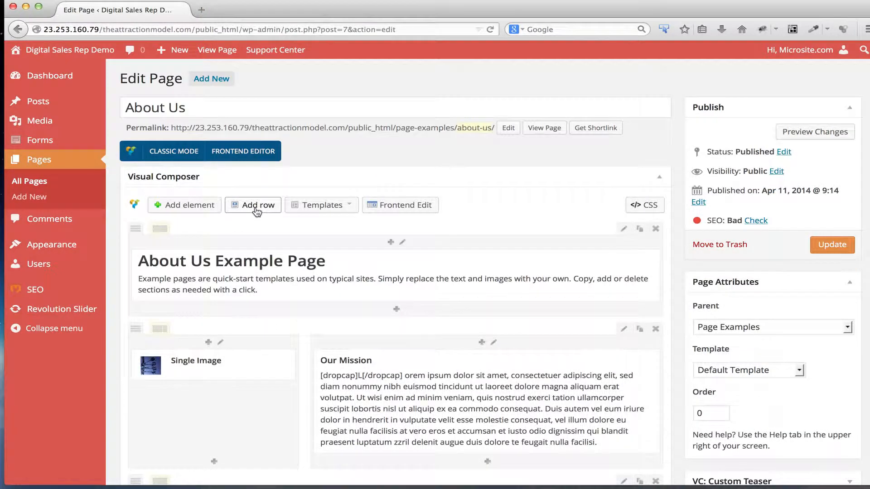
left_click(252, 205)
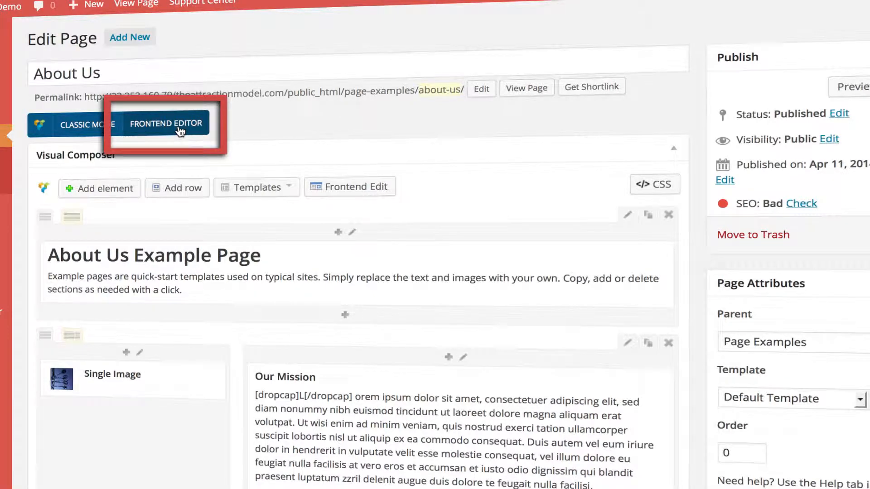
Switch About Us to the Visual Composer frontend editor and scroll its live layout
left_click(166, 123)
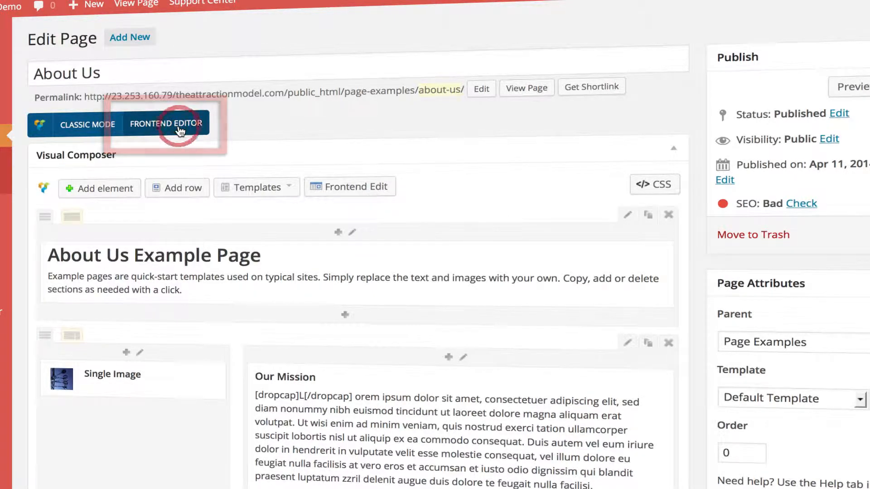
left_click(166, 123)
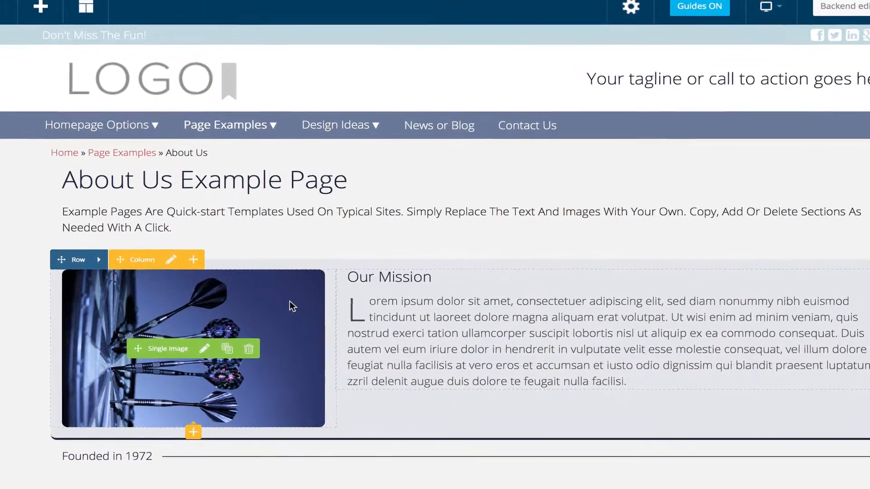
scroll("down", 3)
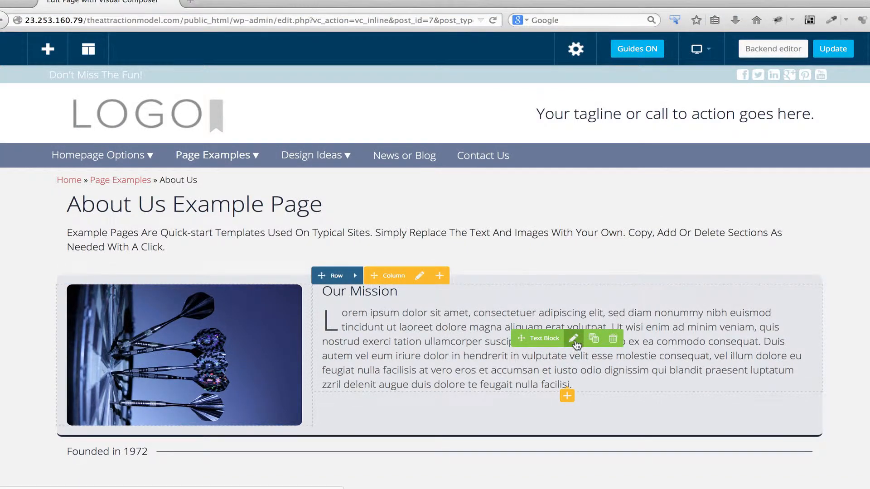
Replace the Mission lorem ipsum with the 'To be or not to be' passage as a paragraph
left_click(574, 339)
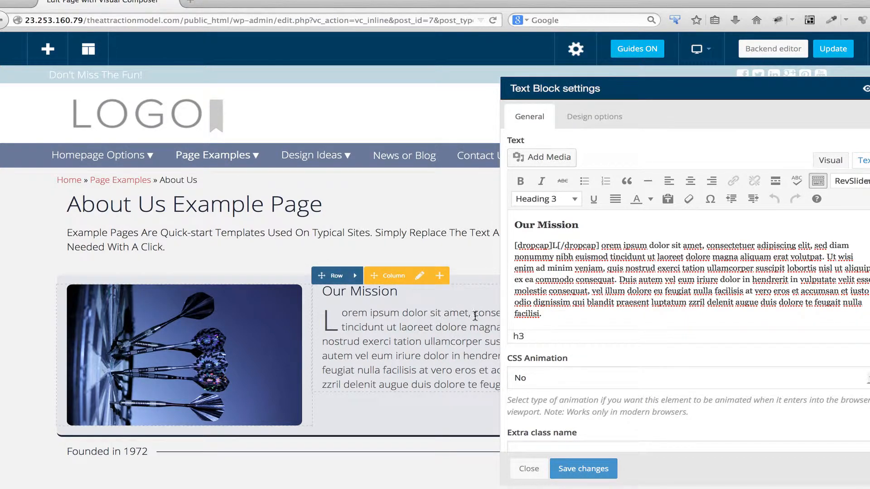
left_click_drag(514, 255, 541, 313)
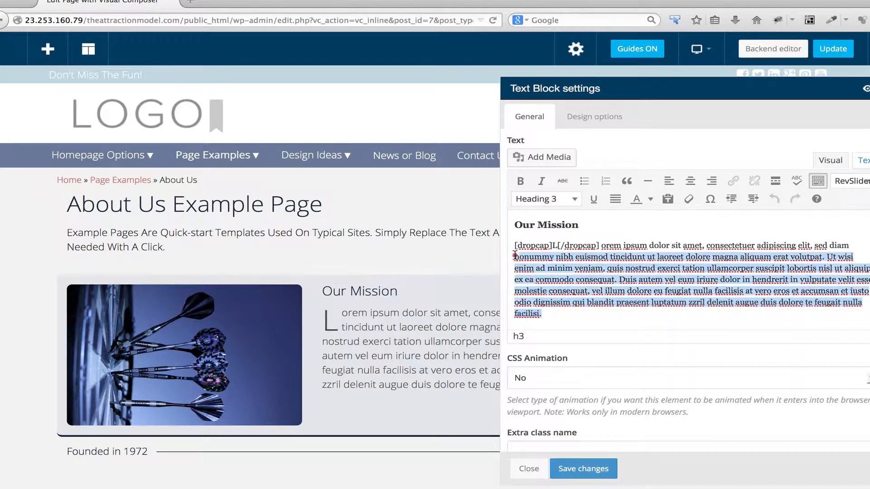
left_click(546, 198)
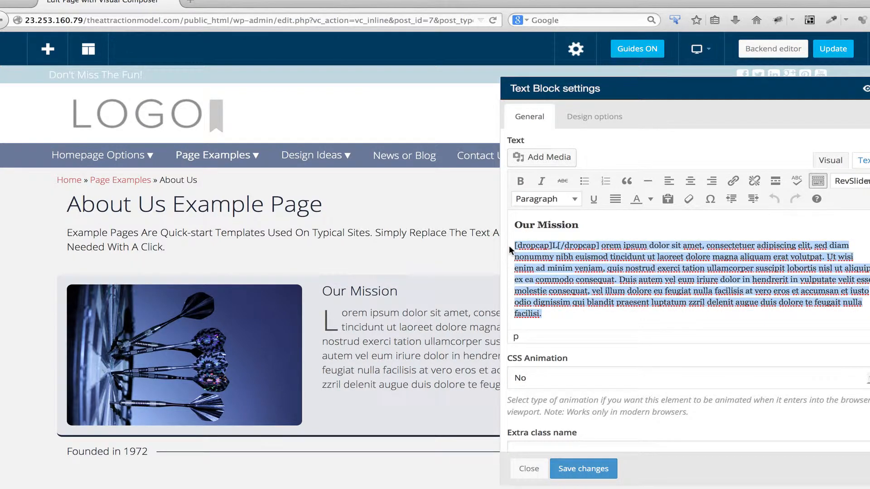
type("To be or not to be, that is the question:Whether nobler in the mind to suffer The slings and arrows of outrageous fortune Or to take u")
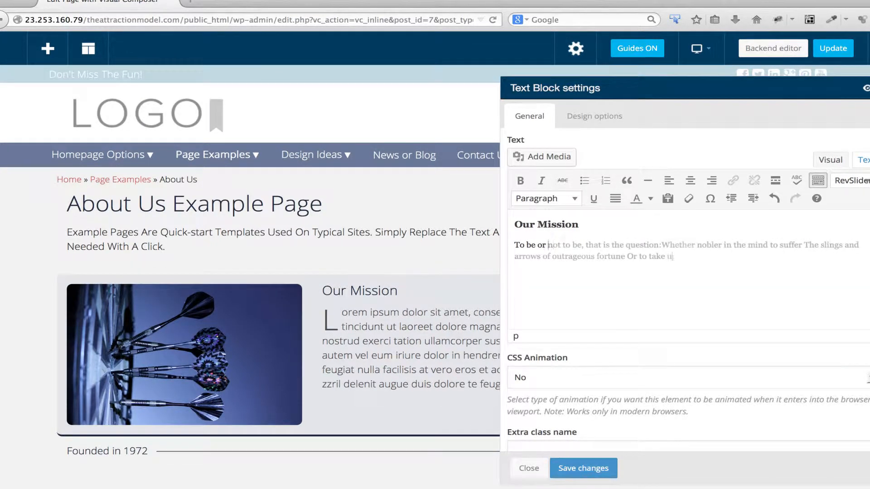
type("p arms")
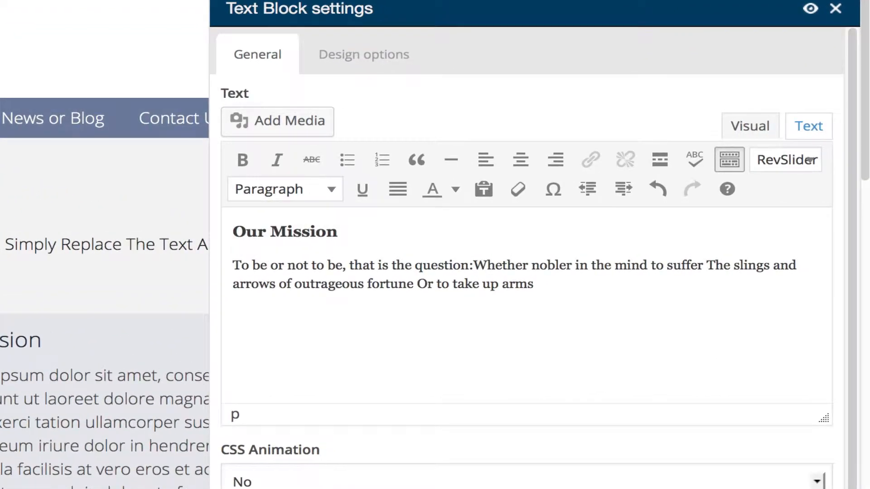
mouse_move(484, 190)
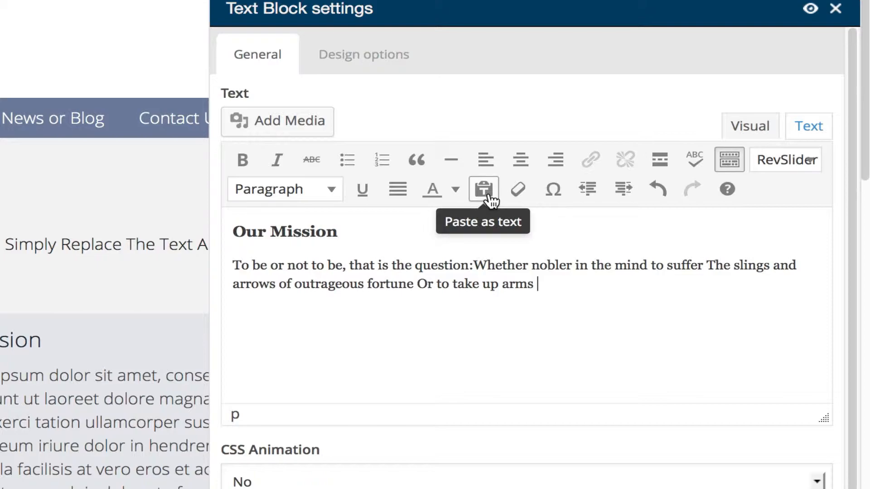
Paste as plain text, set Right to left CSS animation, and close the Text Block settings
left_click(484, 189)
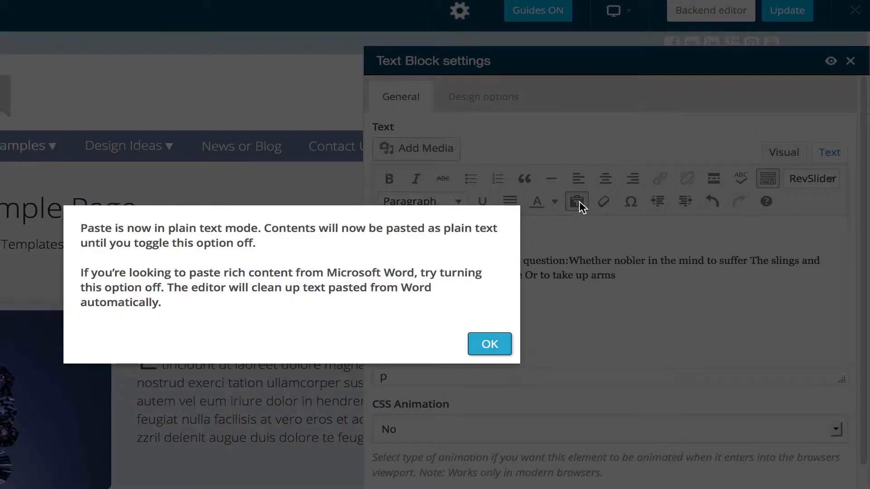
left_click(489, 344)
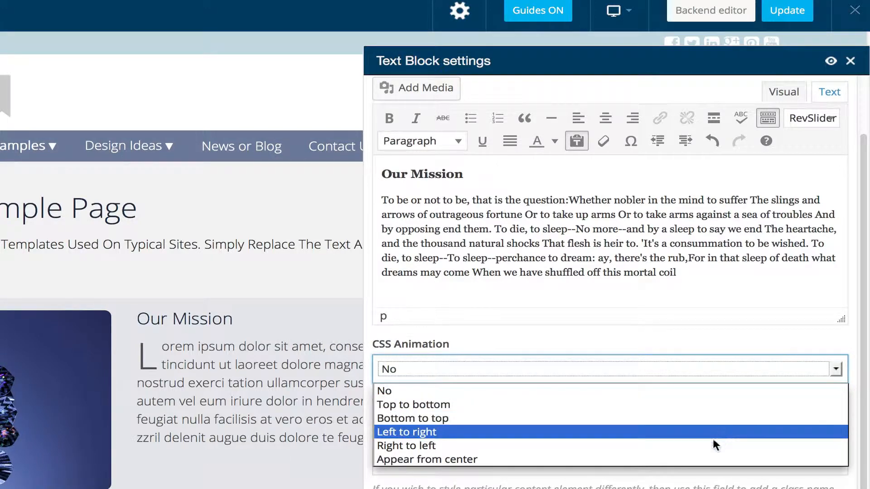
left_click(406, 446)
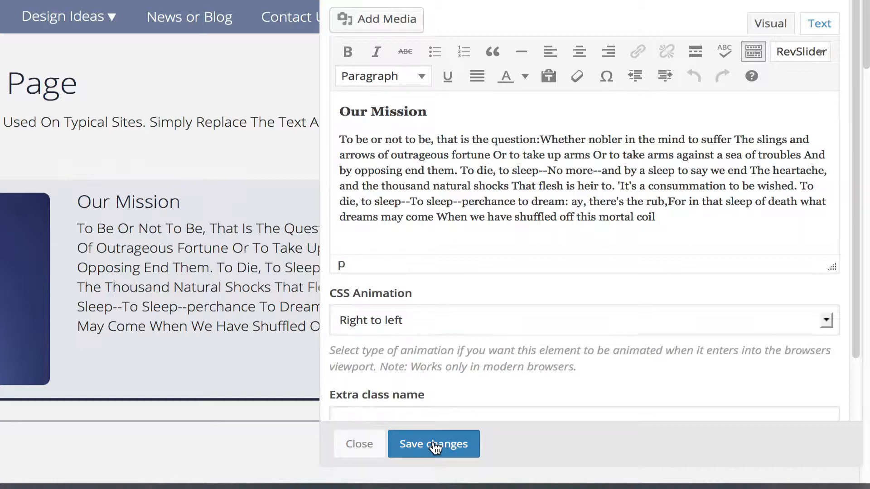
mouse_move(359, 444)
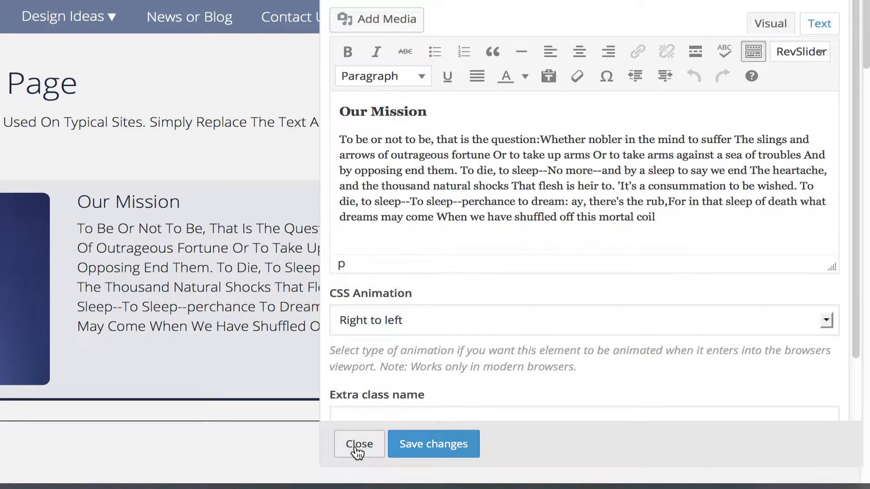
left_click(359, 444)
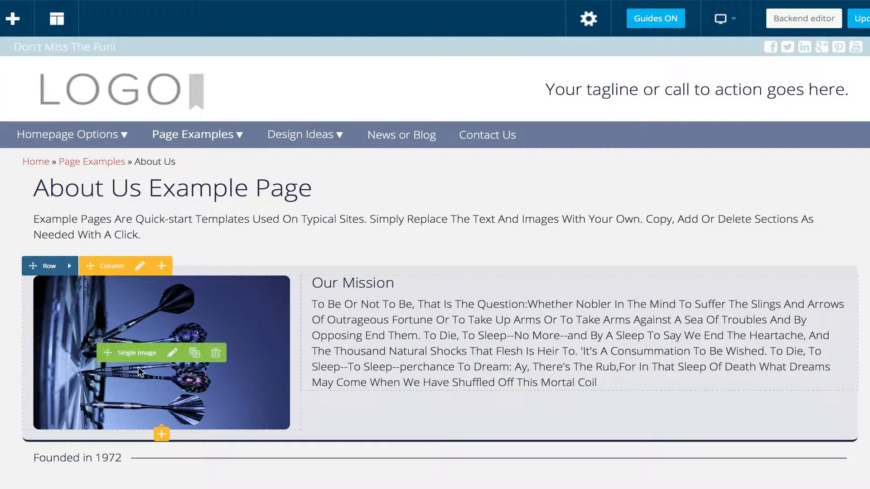
Swap the darts image for the dog photo, animated Left to right at full size
left_click(173, 353)
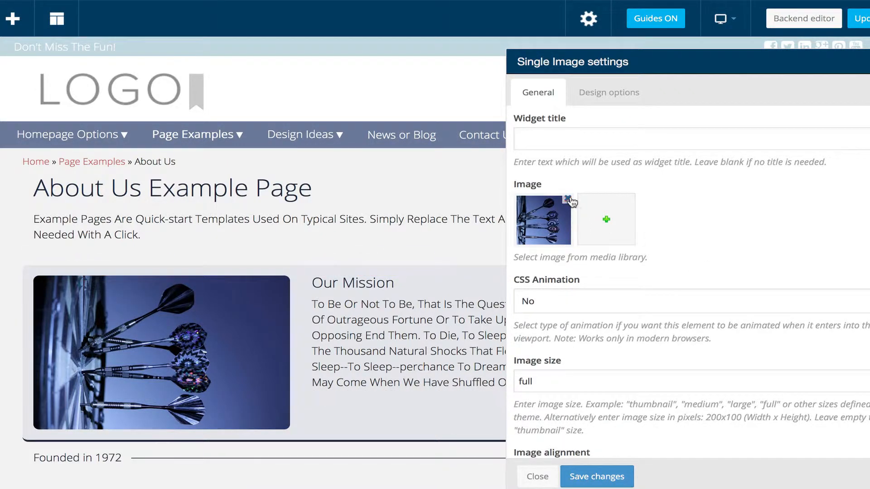
left_click(567, 201)
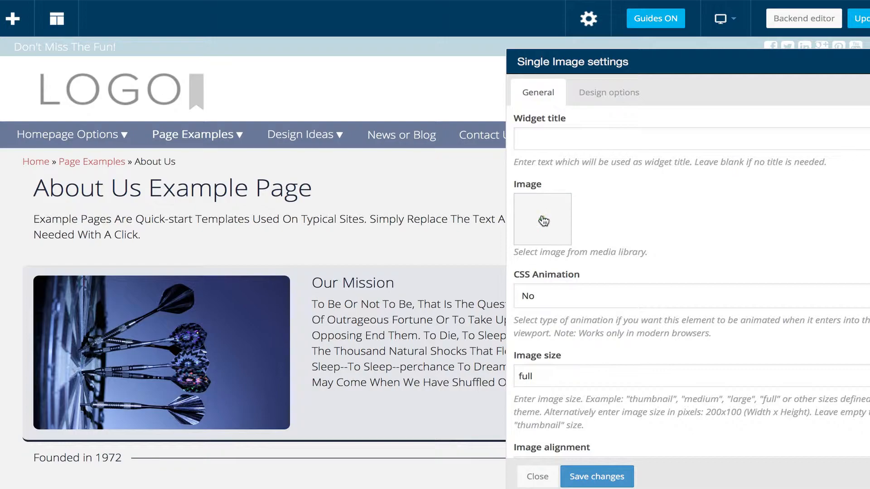
left_click(542, 219)
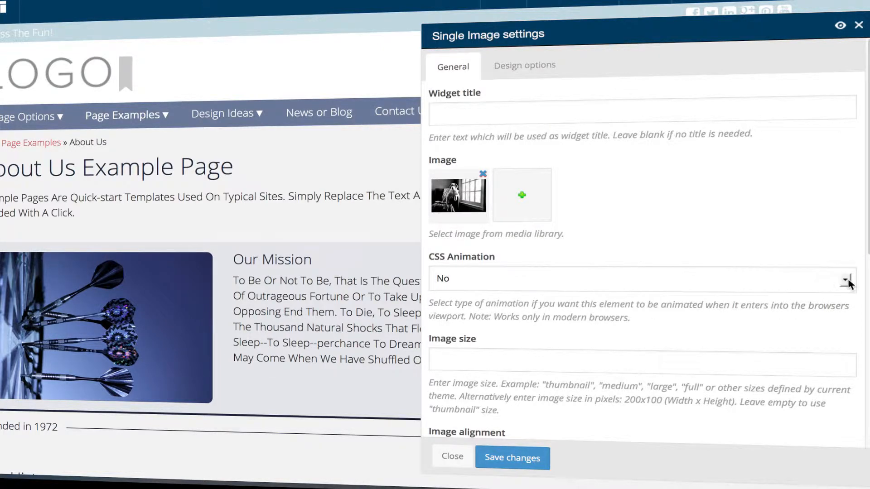
left_click(641, 278)
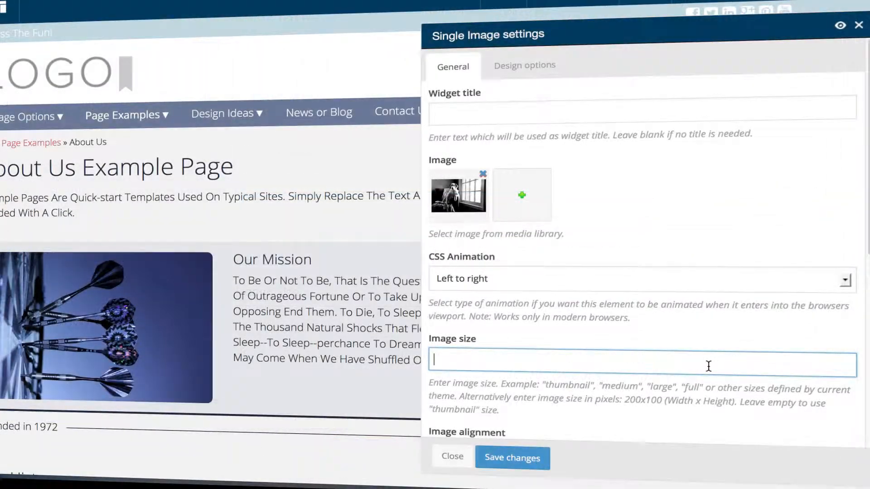
type("full")
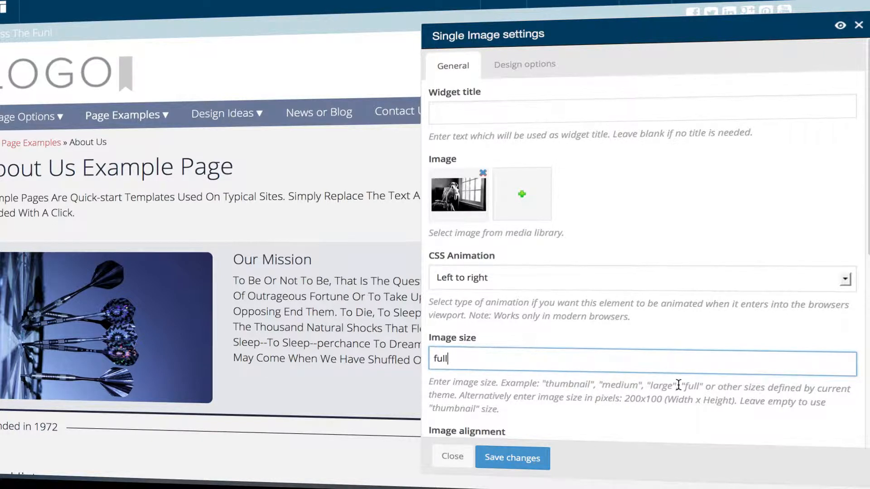
Give the dog image a 3D Shadow style and corners-round-8 class, then save and close
scroll("down", 3)
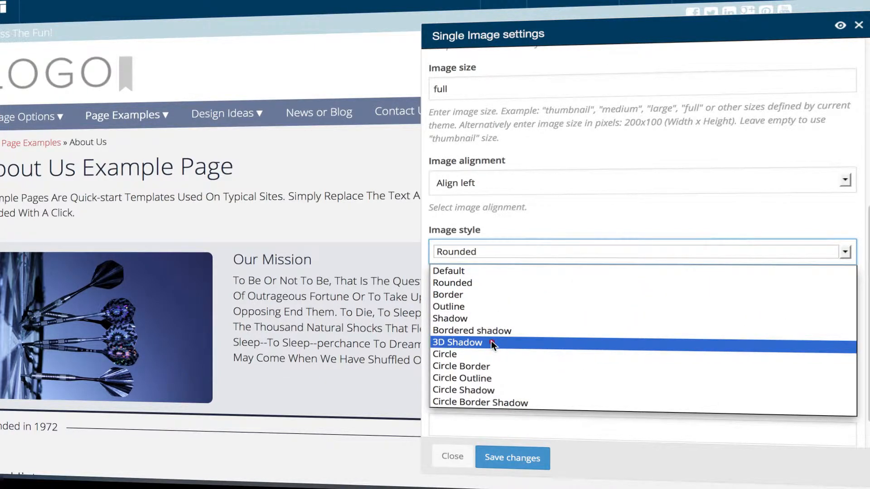
left_click(457, 342)
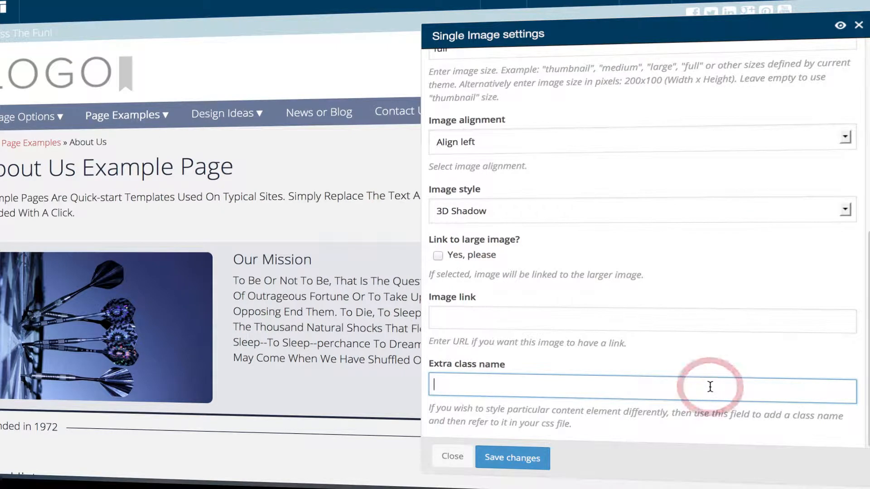
type("corners-round-8")
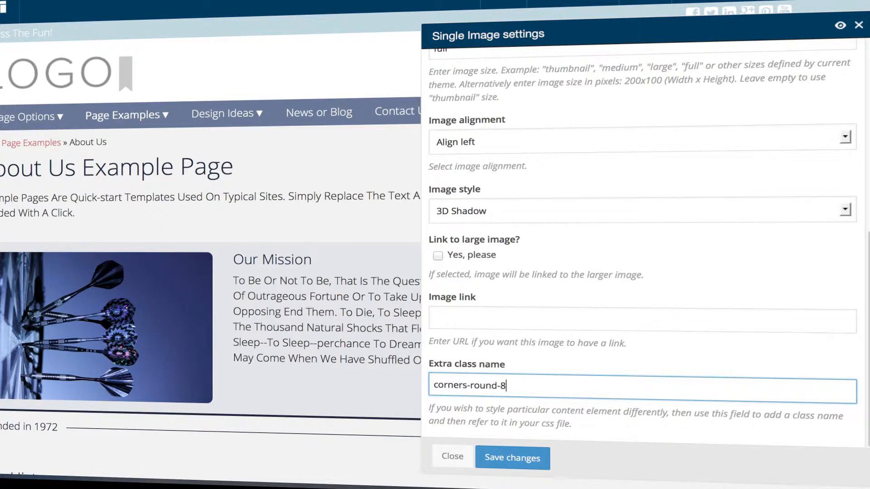
left_click(511, 458)
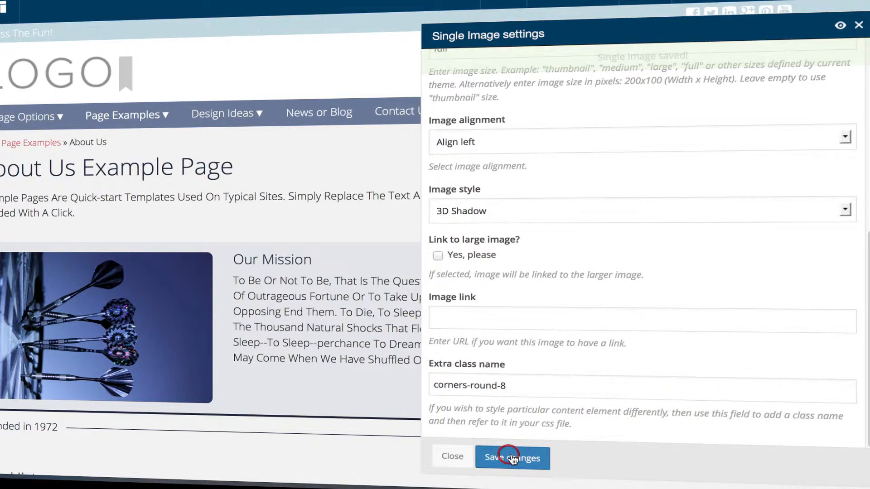
left_click(511, 458)
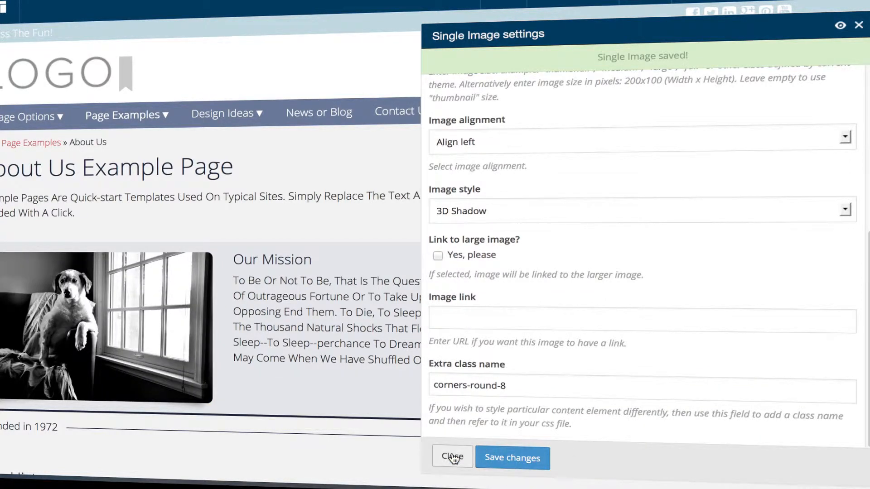
left_click(452, 457)
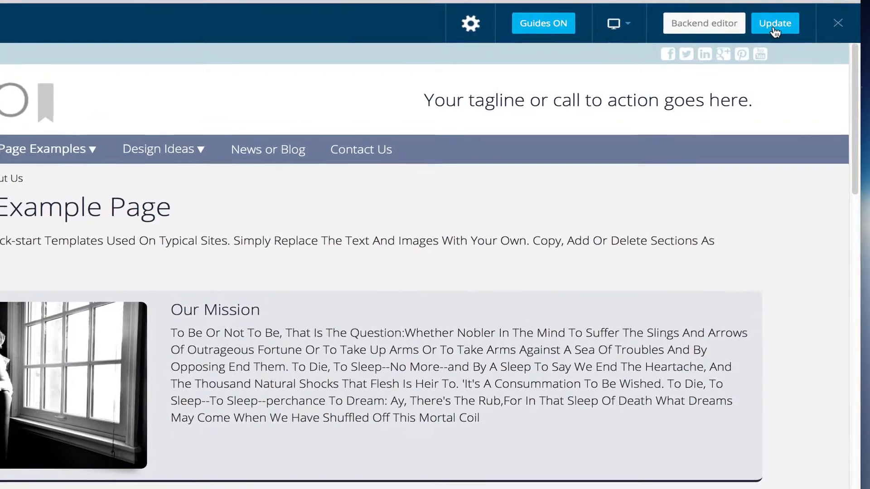
Update the About Us page and return to the Backend editor
left_click(773, 23)
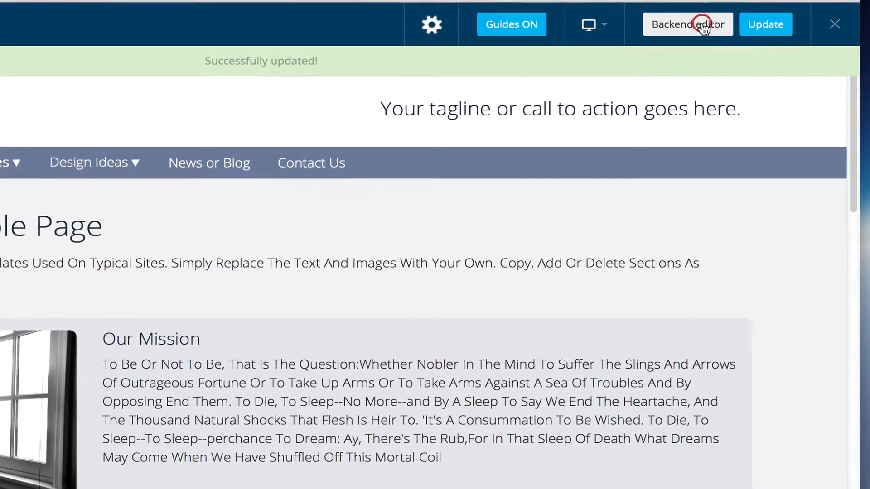
left_click(688, 24)
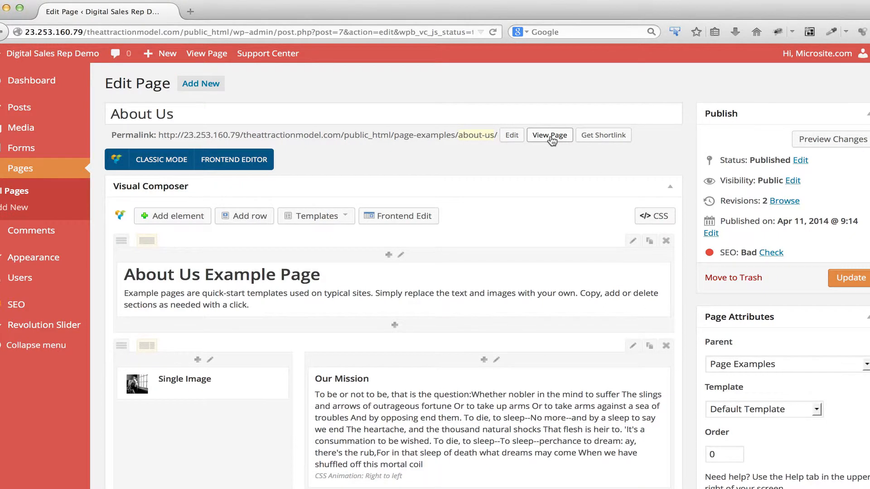
Open the About Us View Page link in a new browser tab
left_click(548, 135)
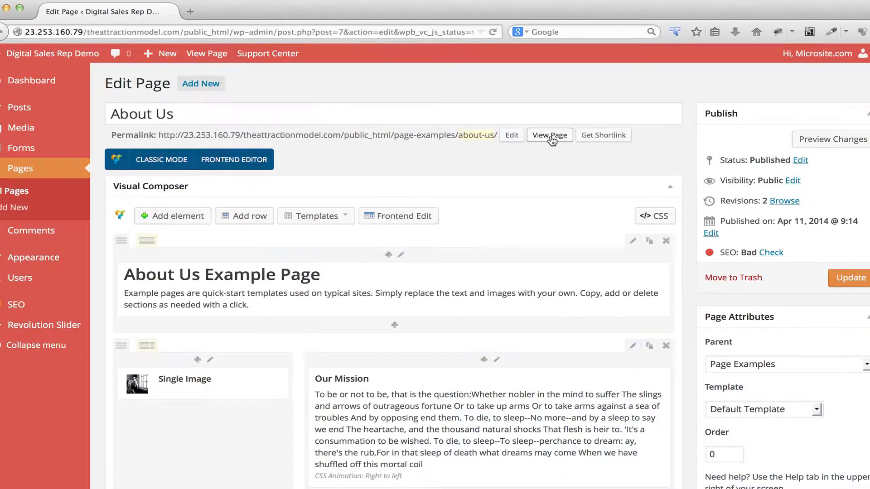
right_click(550, 135)
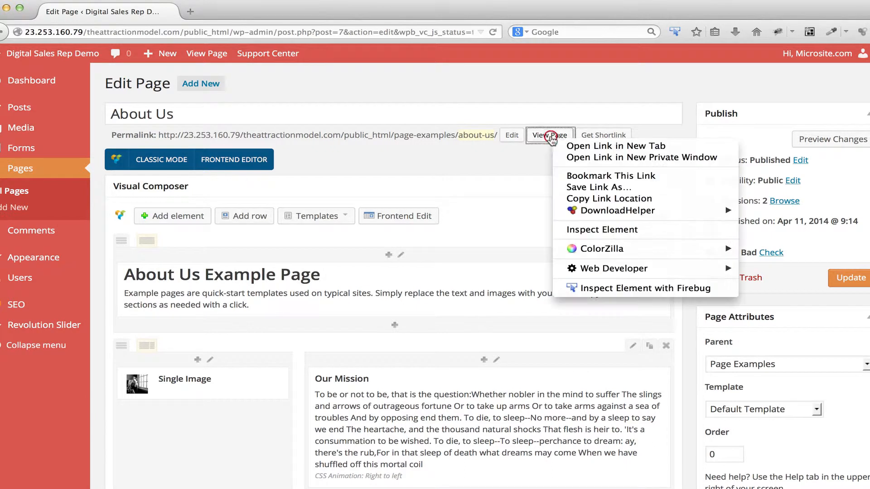
mouse_move(615, 146)
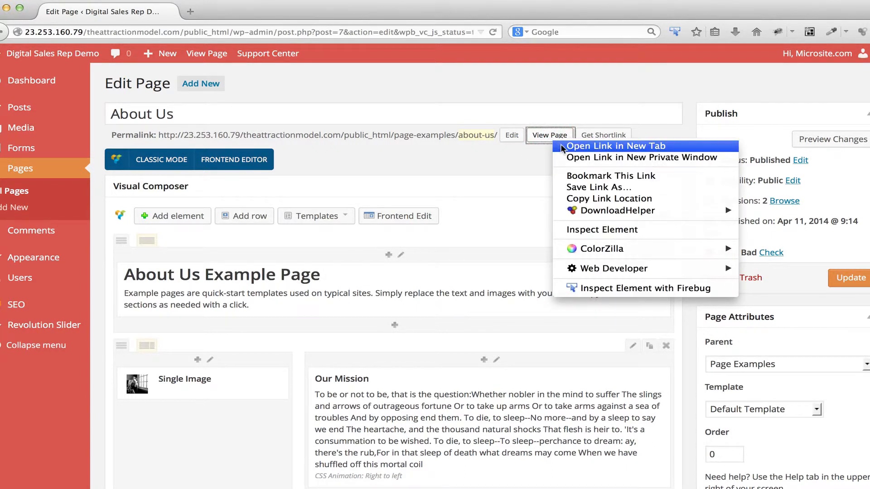
left_click(614, 146)
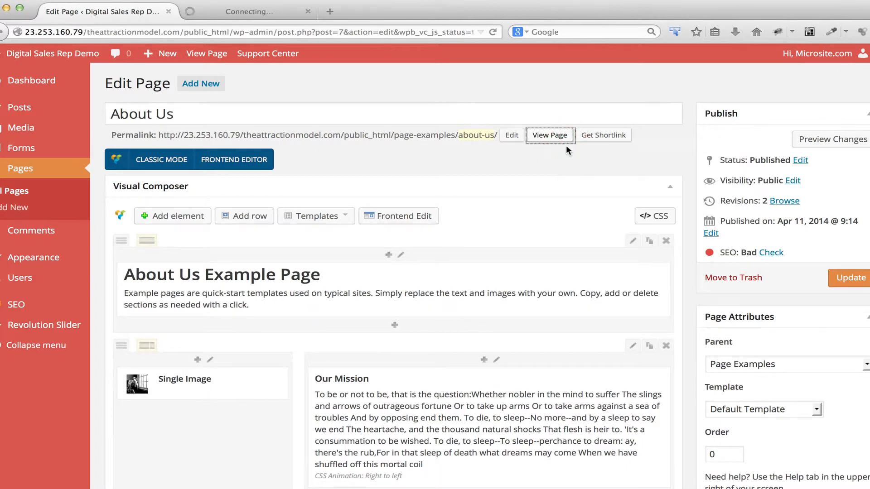
Switch to the new tab and scroll the live About Us page with the dog photo
left_click(549, 135)
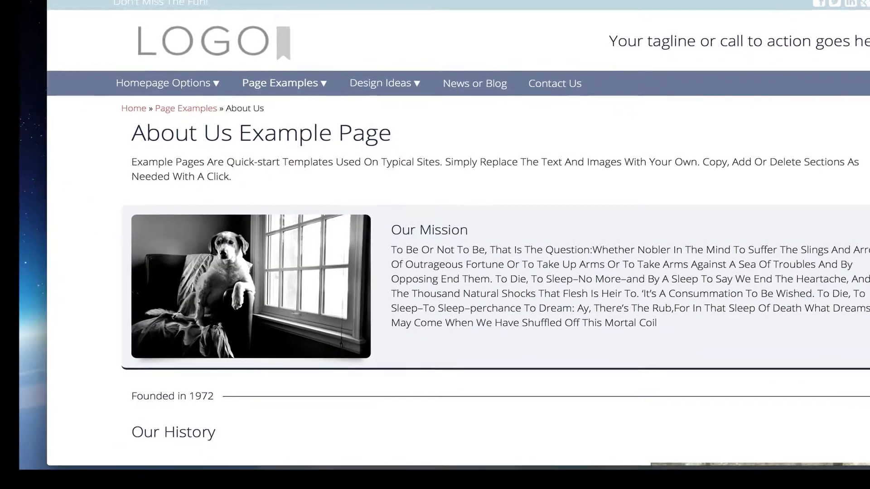
scroll("down", 3)
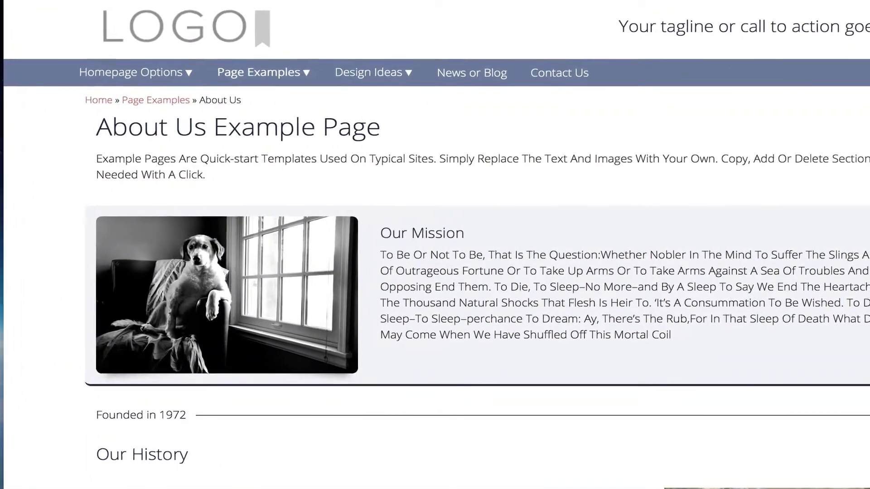